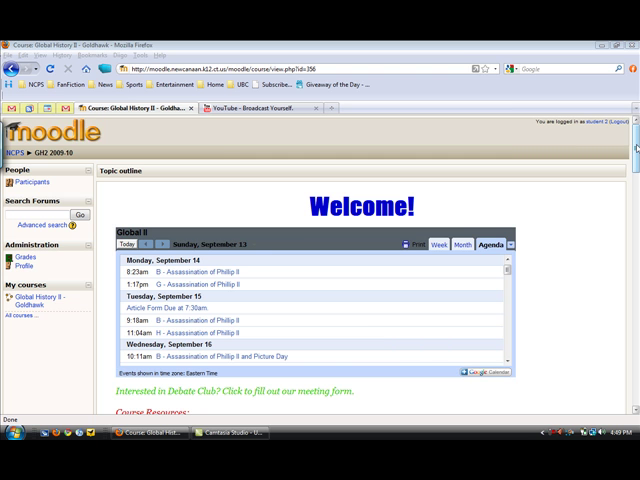
- Scroll the course page down to the 'Assassination of Phillip II - 2pg. report' assignment link
scroll("down", 3)
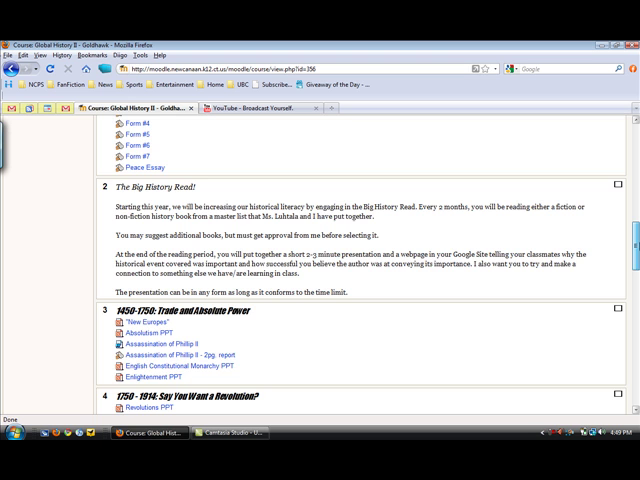
scroll("down", 3)
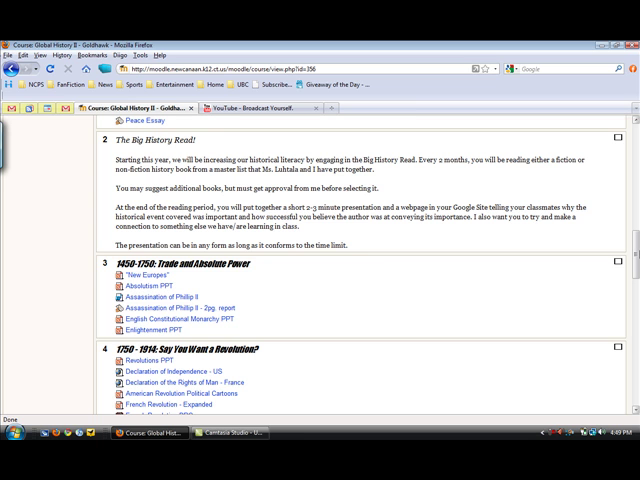
mouse_move(240, 312)
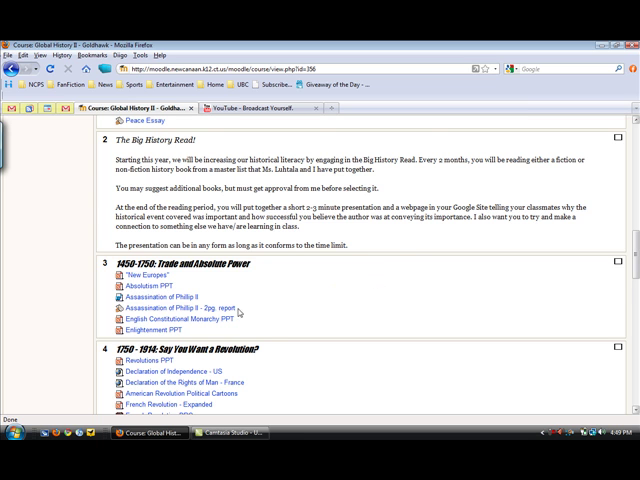
scroll("down", 3)
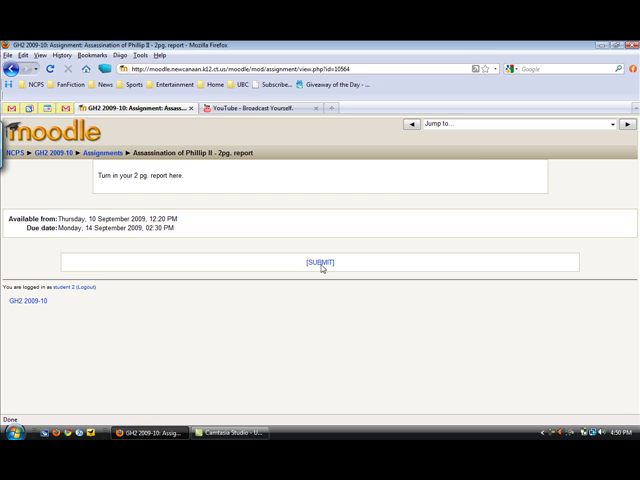
- Load the Turnitin assignment inbox listing the Philip II report with its start and due dates
left_click(318, 262)
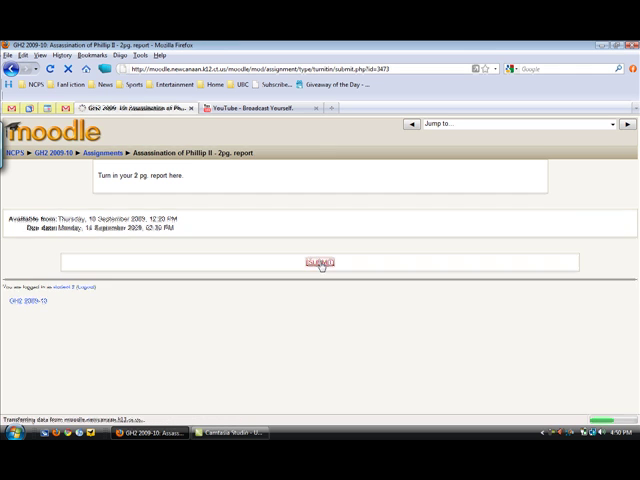
left_click(320, 260)
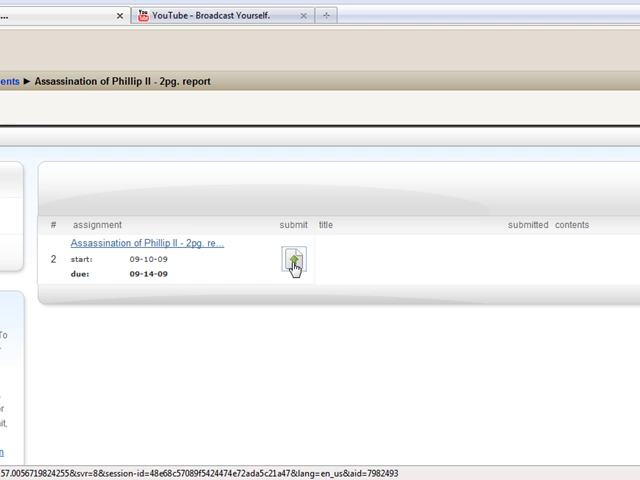
- Start a single-file upload submission titled 'Goldhawk Bio' with the name fields filled
left_click(292, 260)
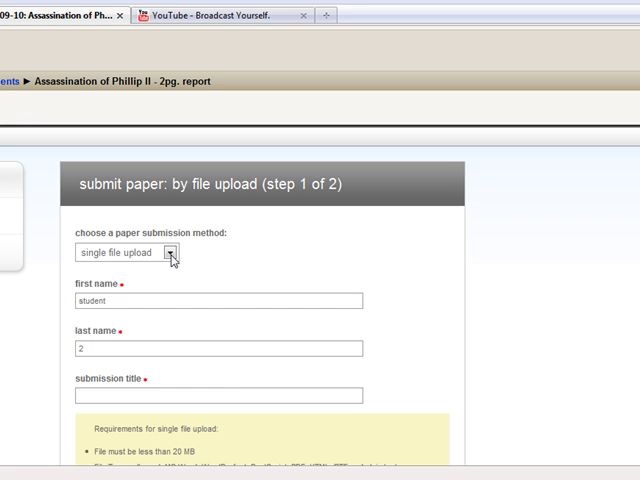
mouse_move(168, 278)
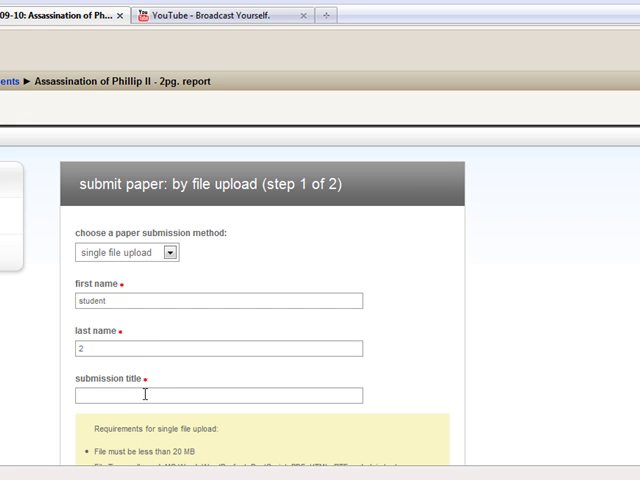
left_click(216, 396)
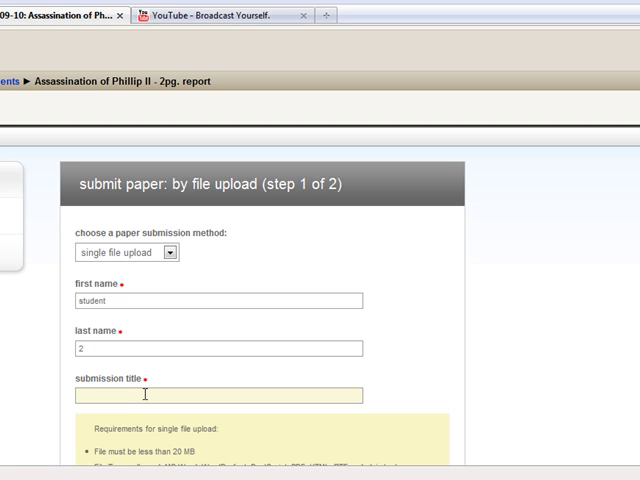
type("Goldhawk")
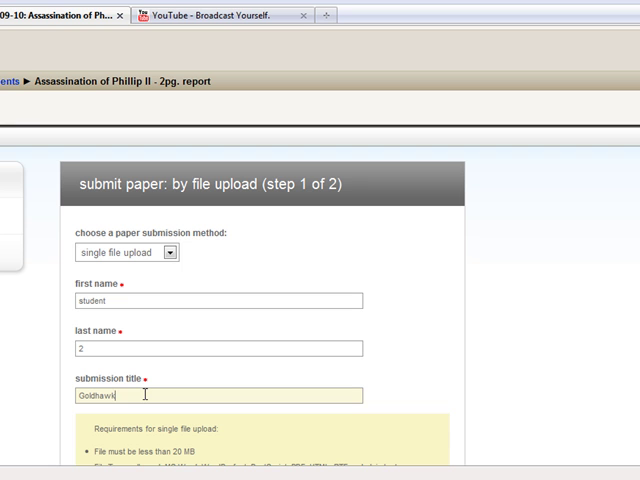
type("Bio")
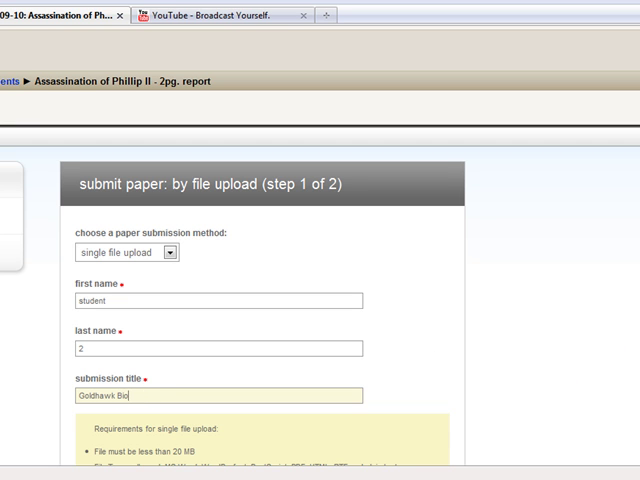
scroll("down", 3)
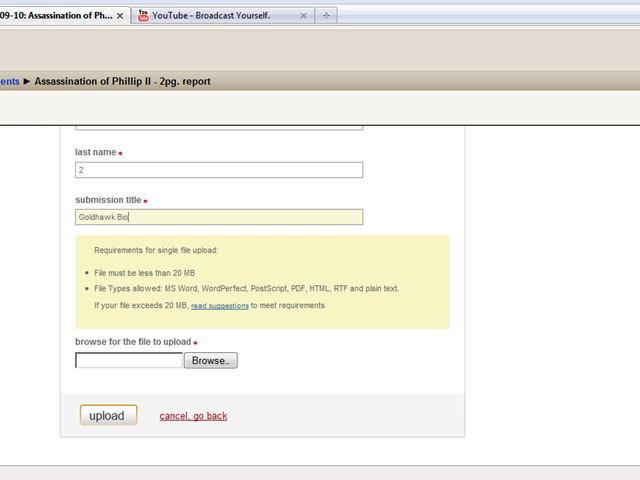
mouse_move(154, 300)
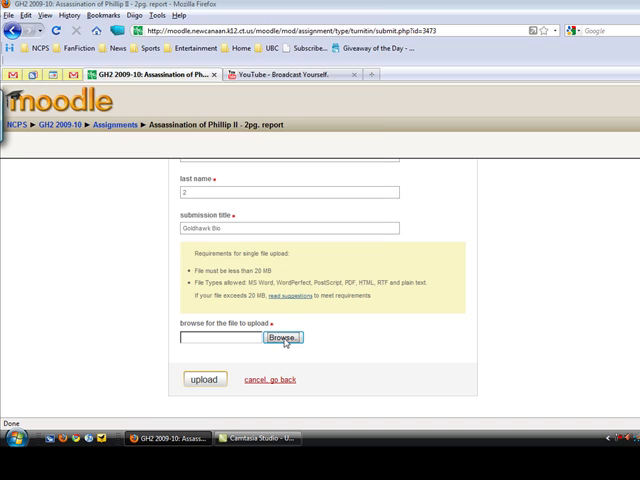
- Browse to the paper file in Documents and upload it to reach the step 2 text preview
left_click(282, 336)
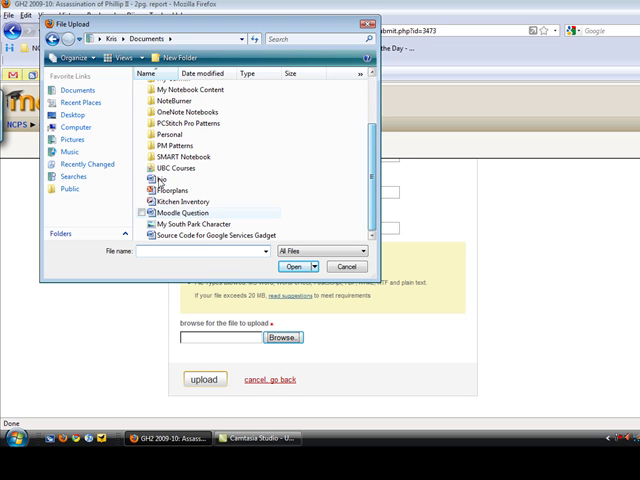
left_click(164, 184)
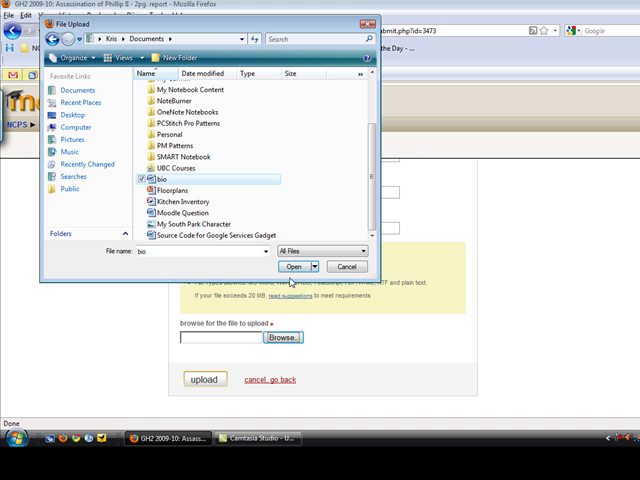
left_click(292, 266)
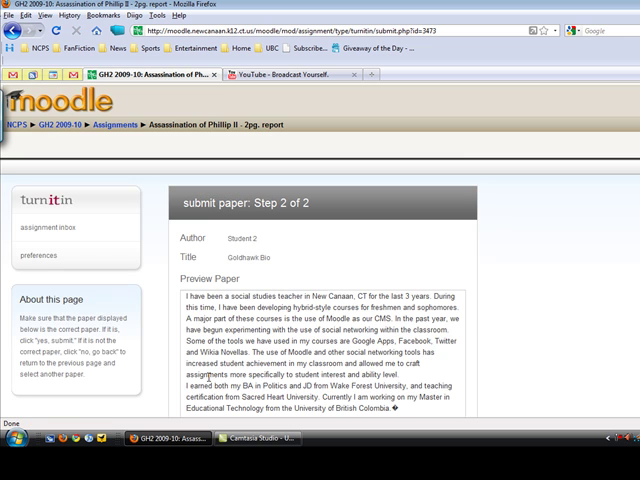
- Submit the previewed Goldhawk Bio paper and reach the Turnitin Digital Receipt page
scroll("down", 3)
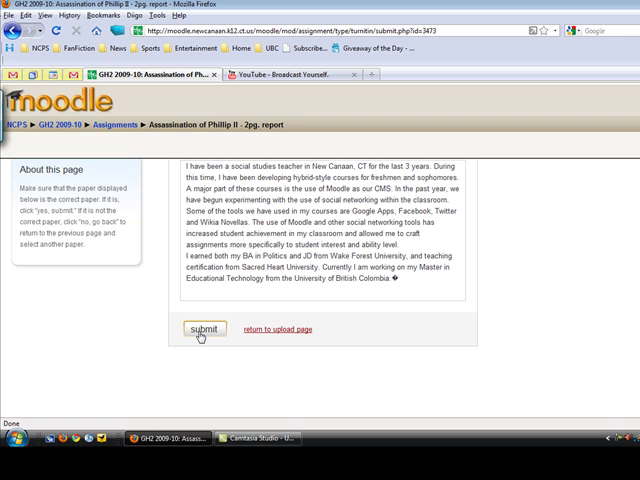
left_click(200, 330)
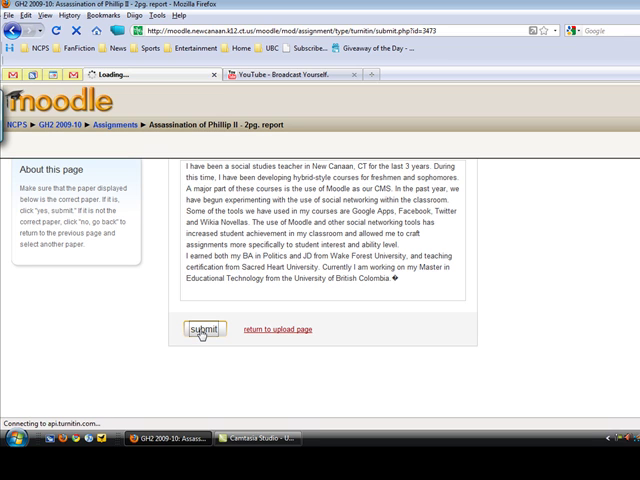
left_click(200, 330)
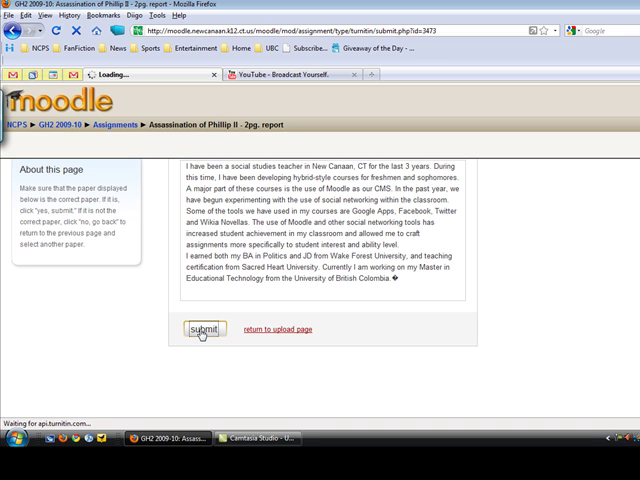
left_click(200, 330)
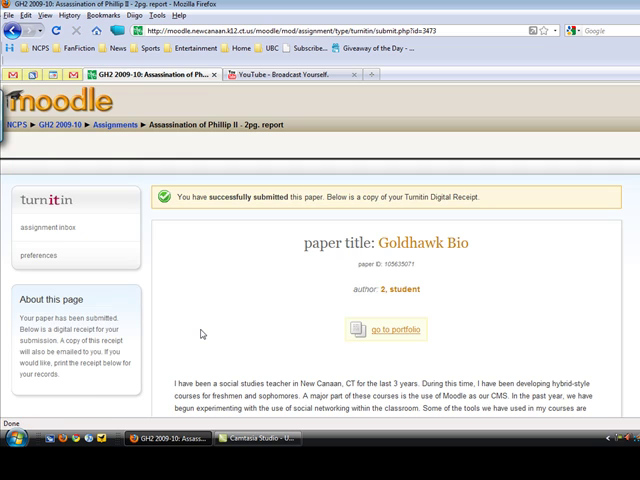